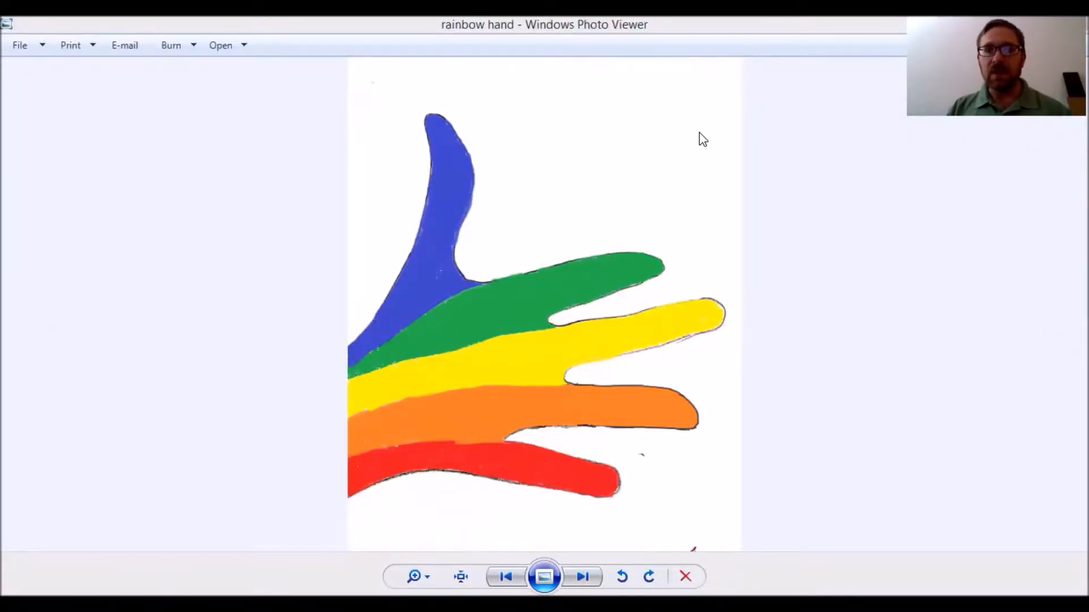
mouse_move(496, 317)
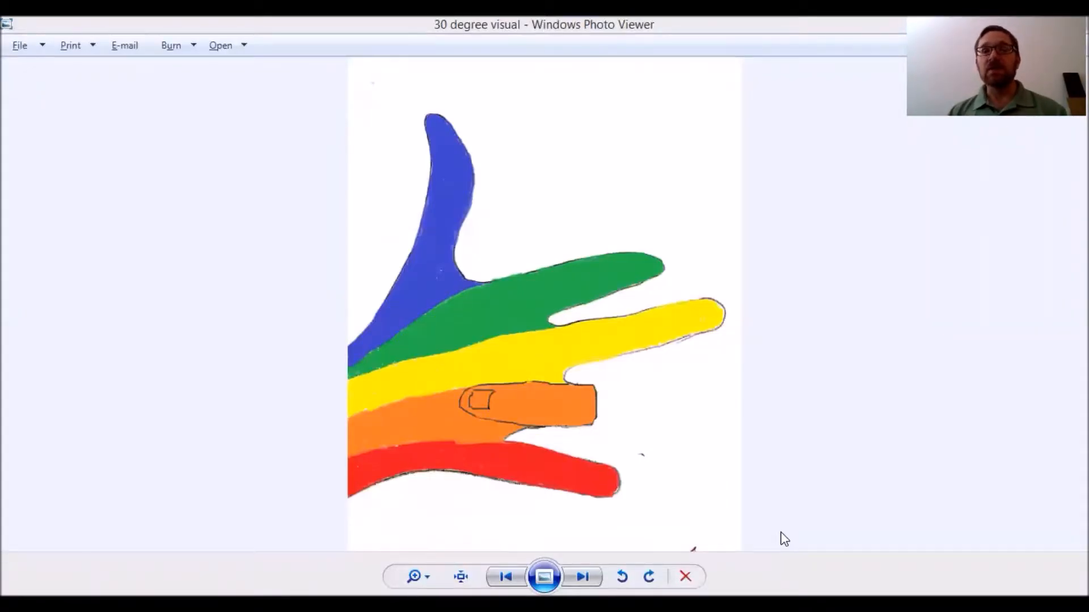
mouse_move(644, 212)
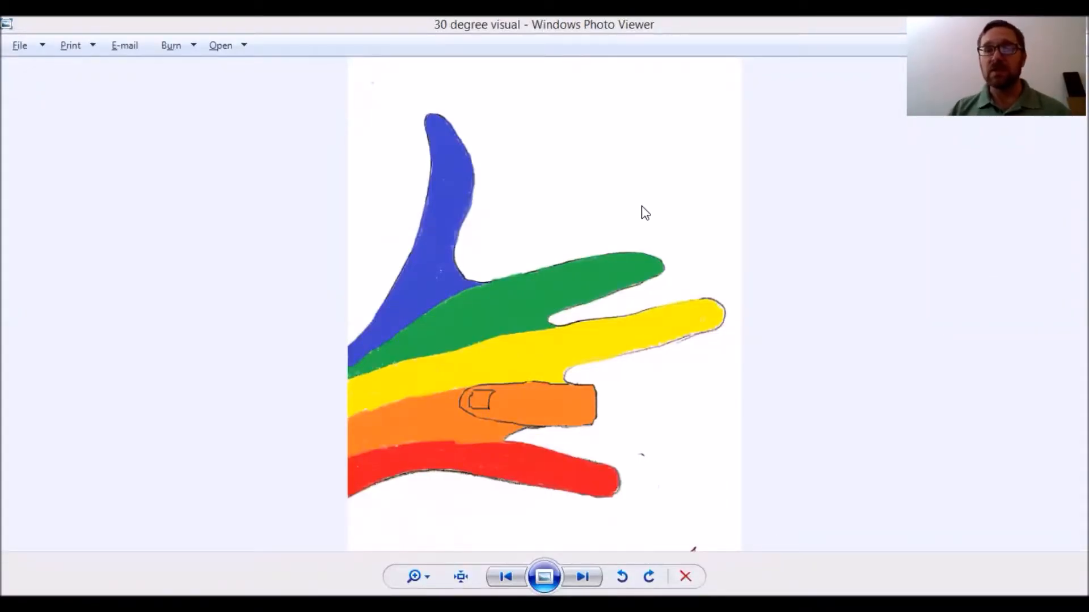
mouse_move(608, 107)
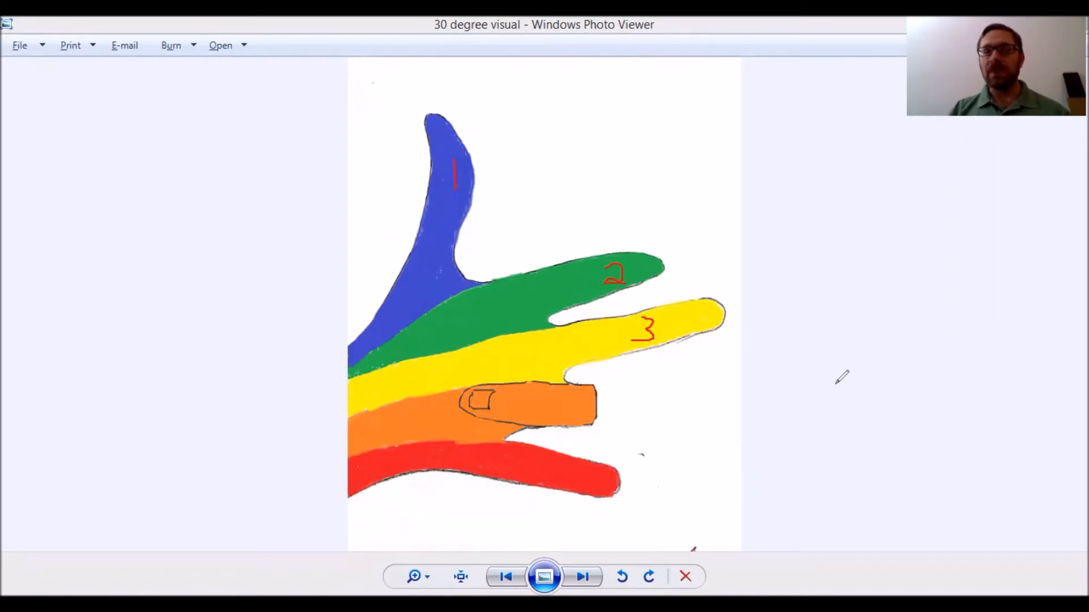
mouse_move(776, 327)
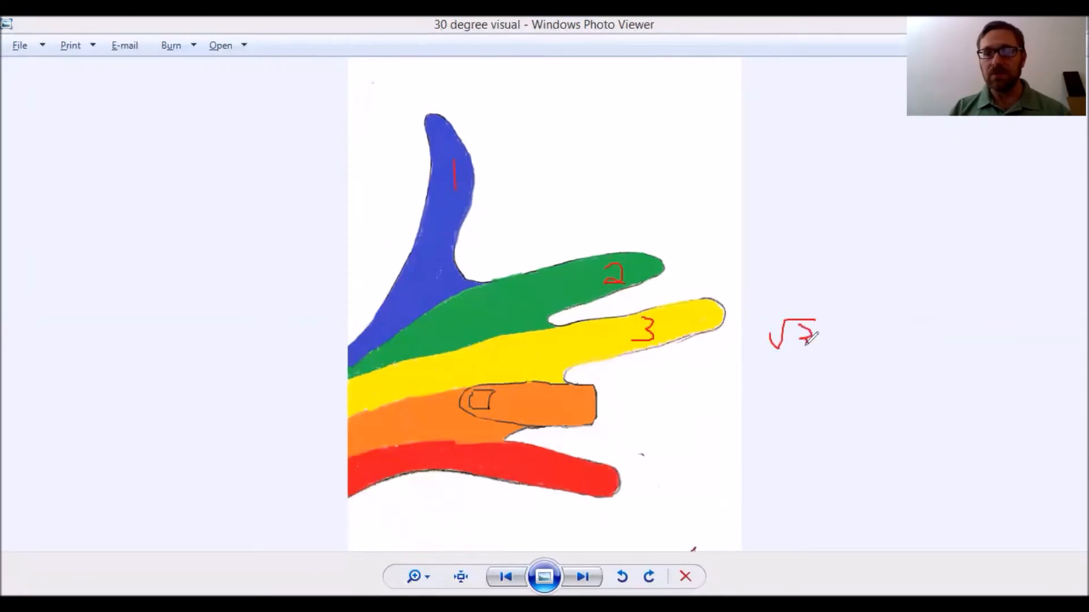
- Write the coordinates √3/2, 1/2 in red pen to the right of the yellow finger
left_click_drag(763, 364, 818, 354)
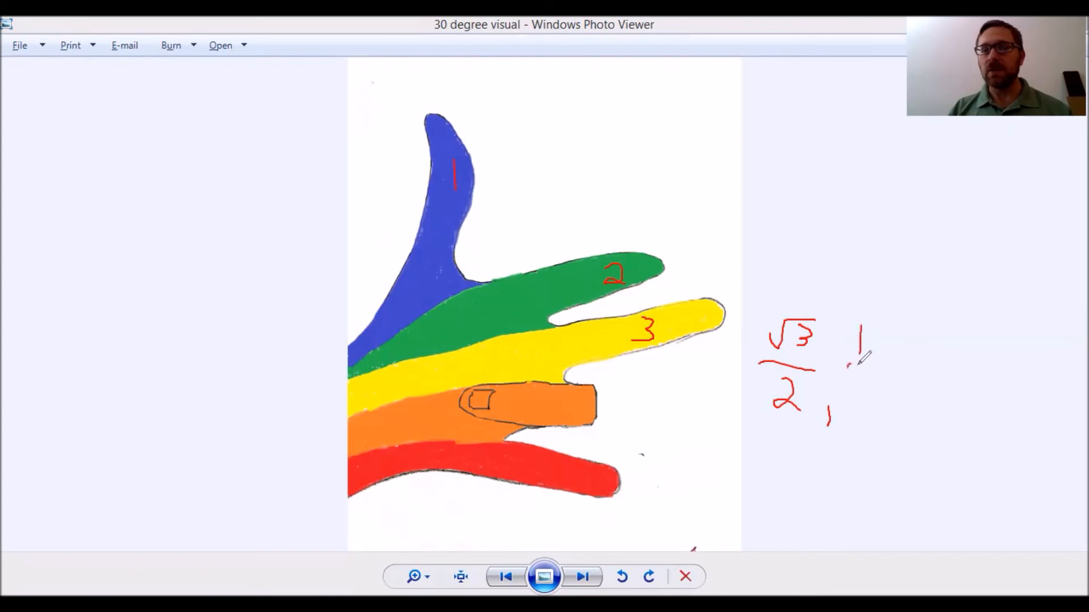
left_click_drag(854, 364, 878, 393)
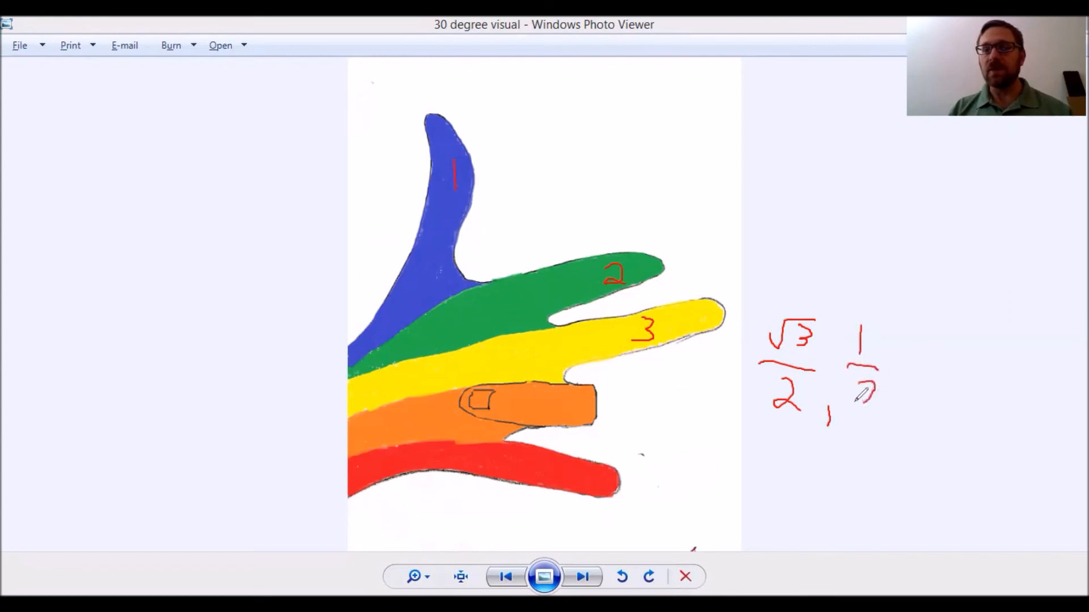